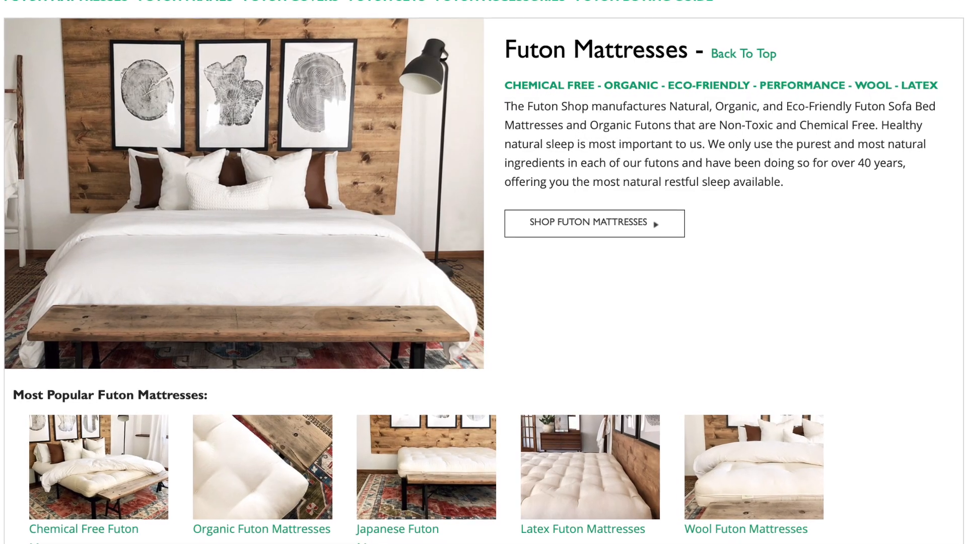
{"action": "scroll", "scroll_direction": "down", "scroll_amount": 3}
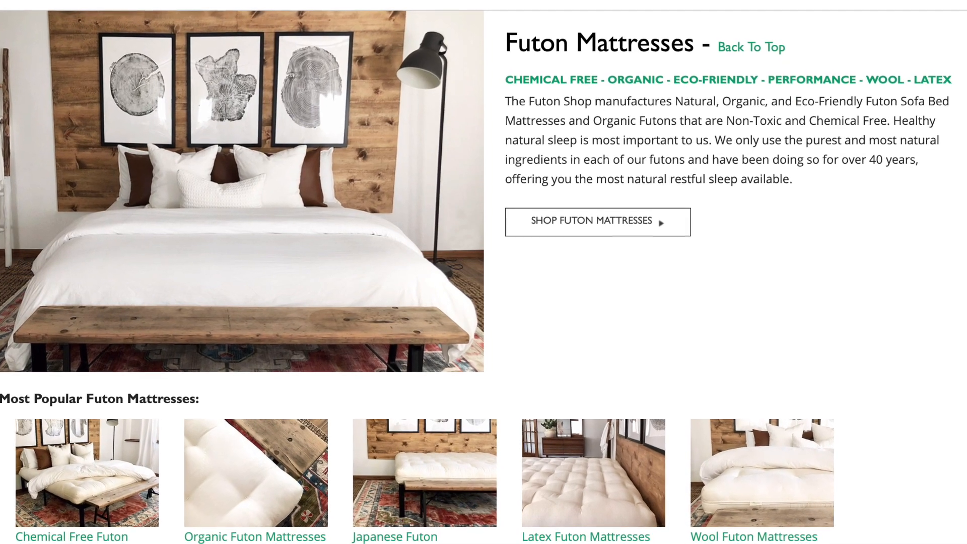
{"action": "scroll", "scroll_direction": "down", "scroll_amount": 3}
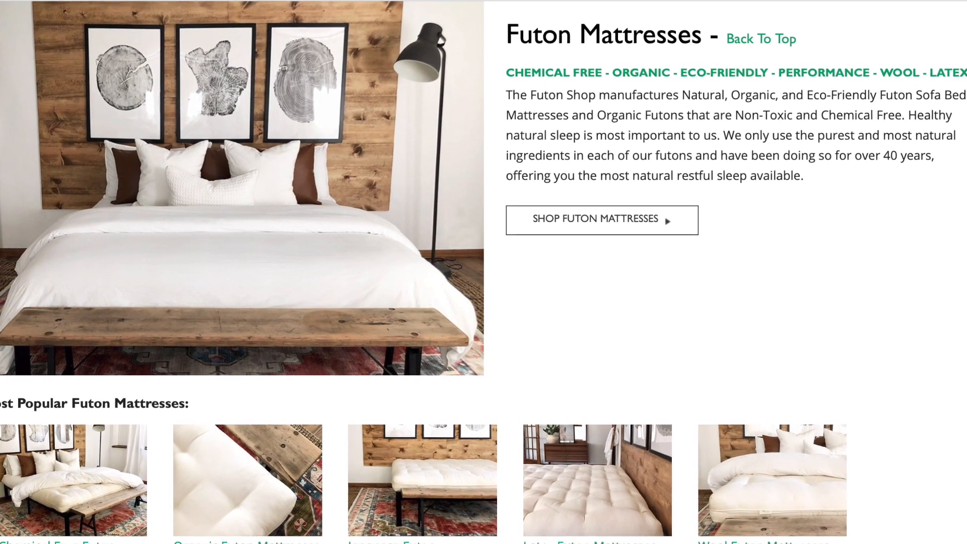